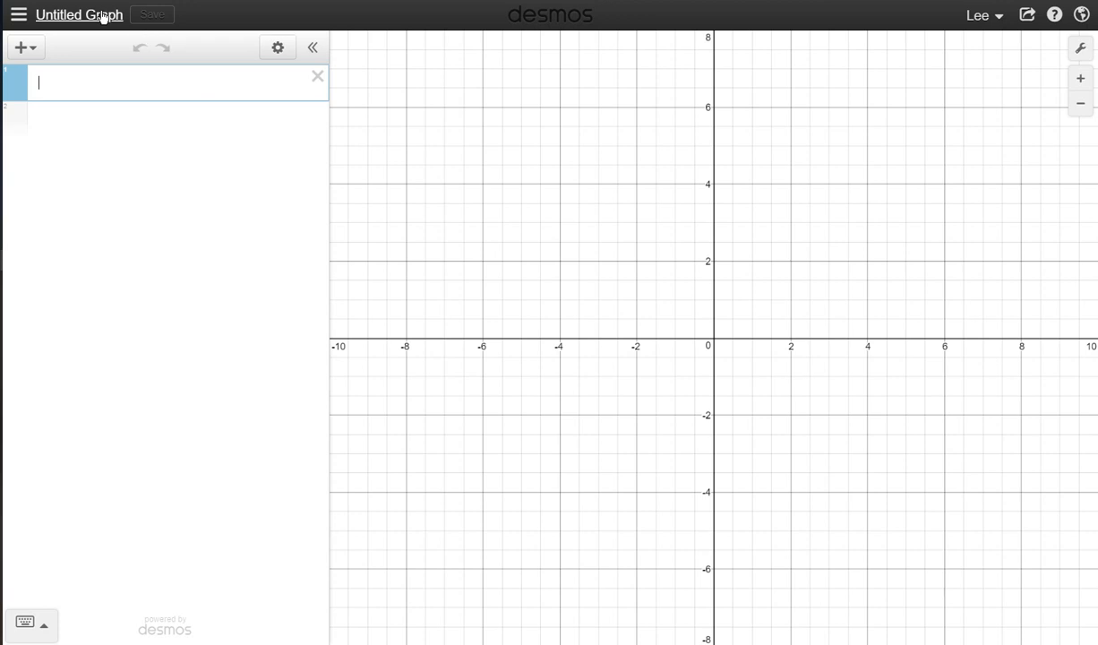
Save the untitled graph under the title 'Bouncy ball lab'
left_click(154, 15)
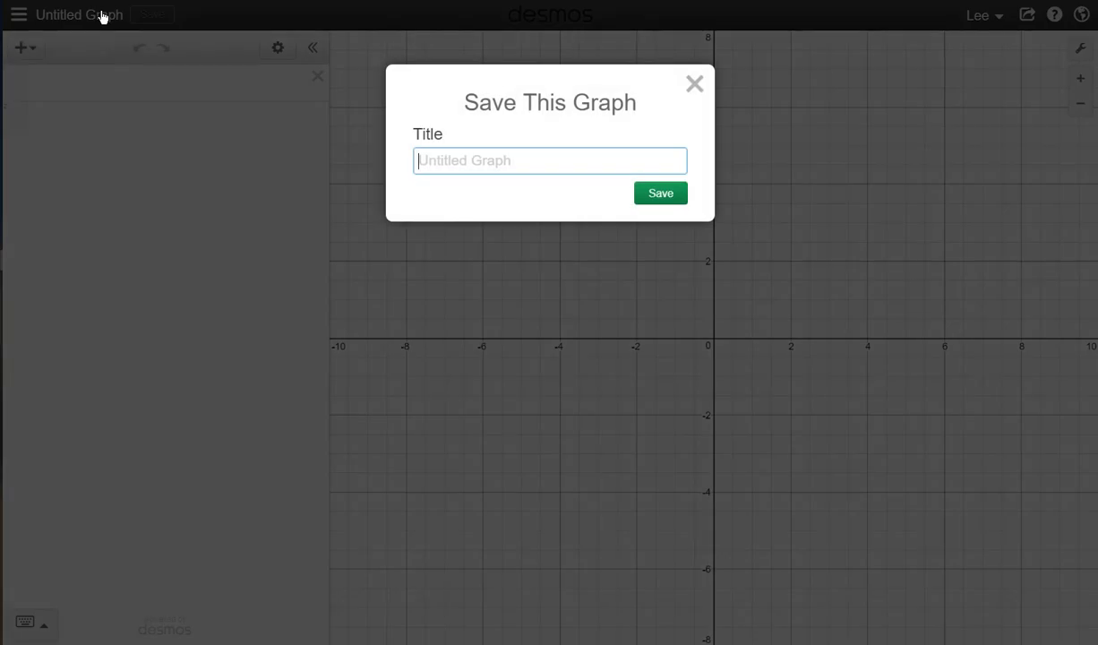
type("Bouncy ball lab")
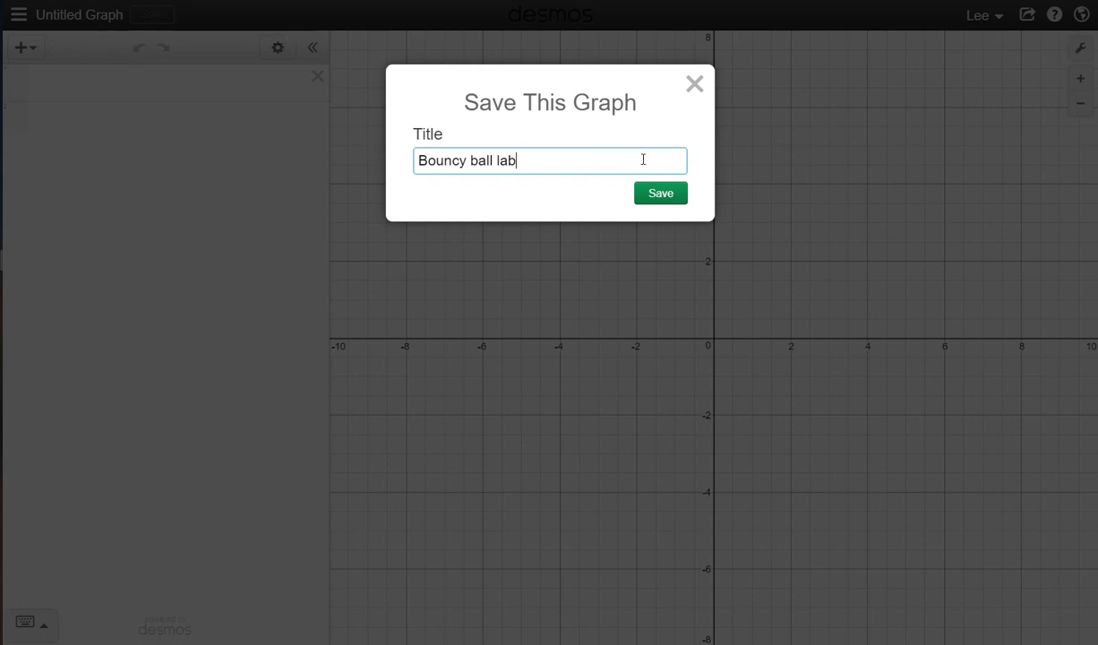
left_click(659, 193)
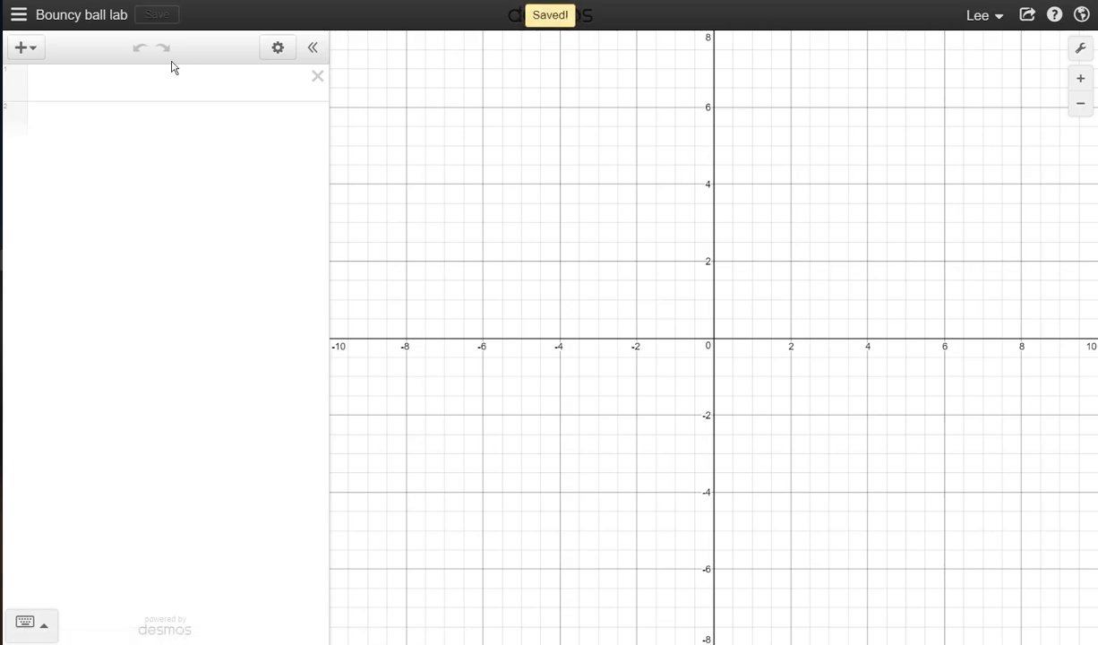
left_click(60, 72)
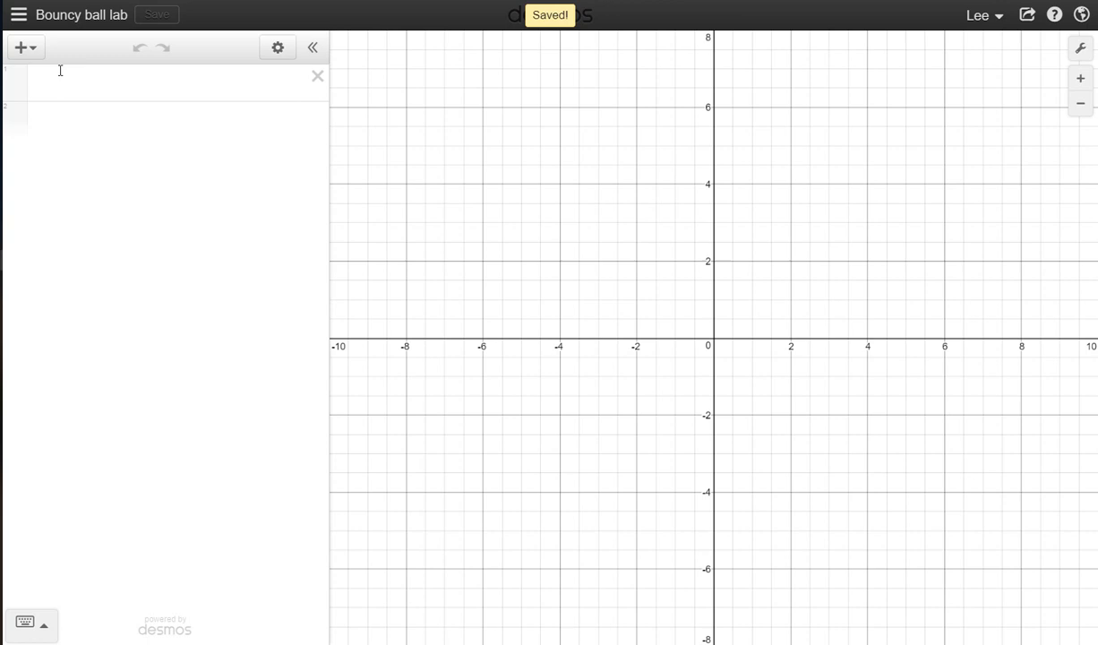
Add a table holding the points (.5, .3), (.7, .45) and (.8, .5)
left_click(25, 46)
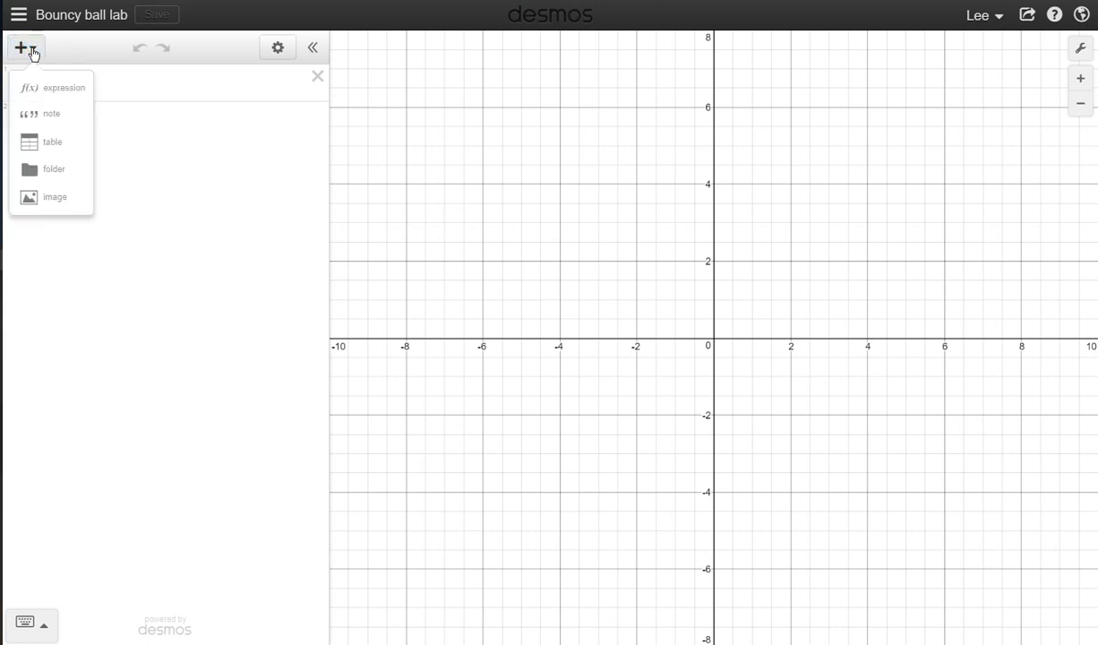
left_click(50, 142)
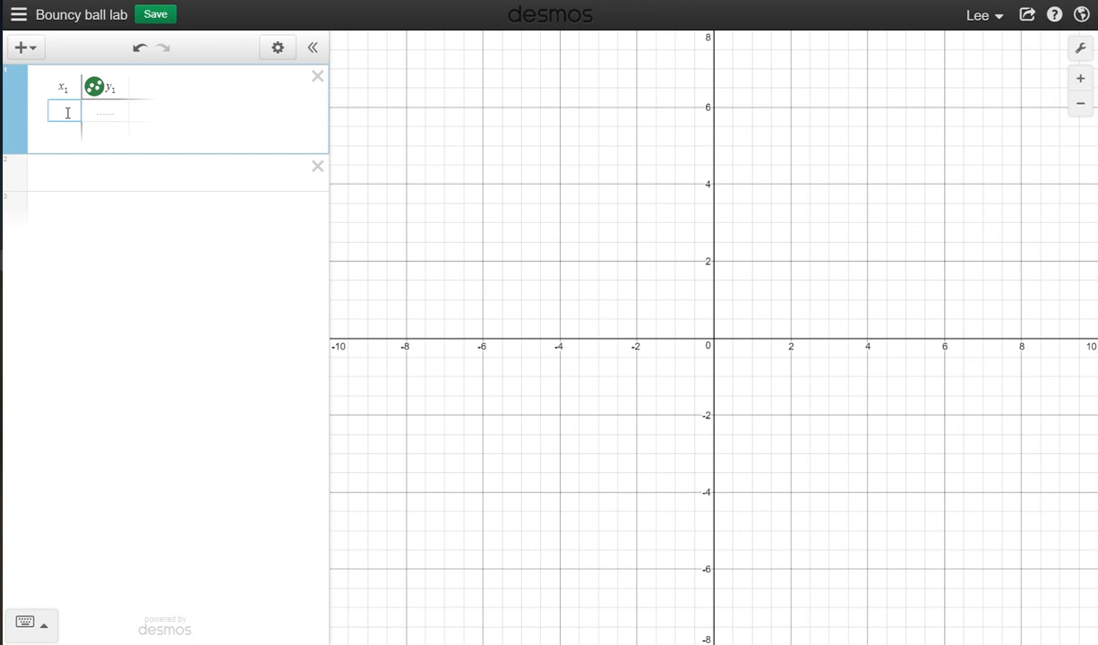
left_click(107, 113)
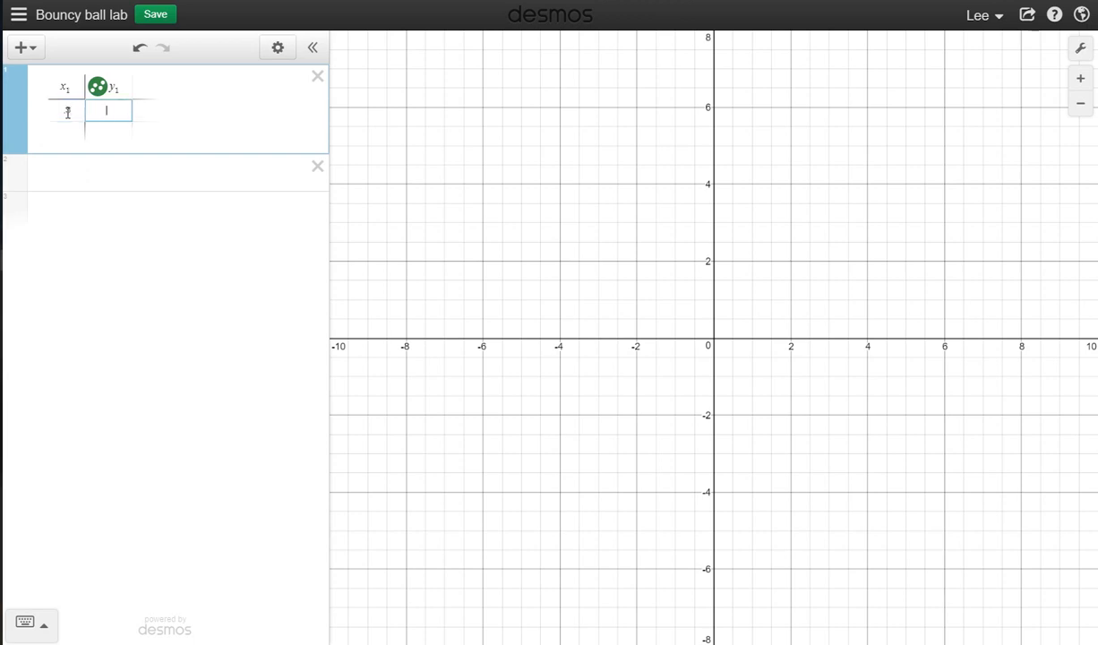
type("3")
left_click(69, 131)
type(".7")
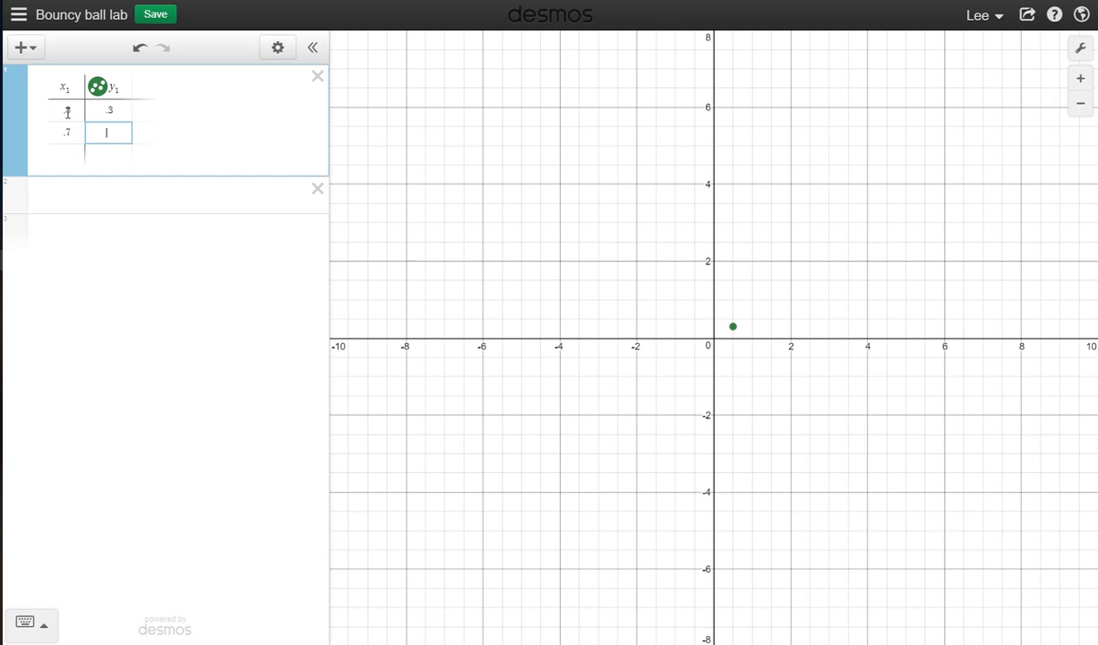
type(".45")
left_click(68, 154)
type(".8")
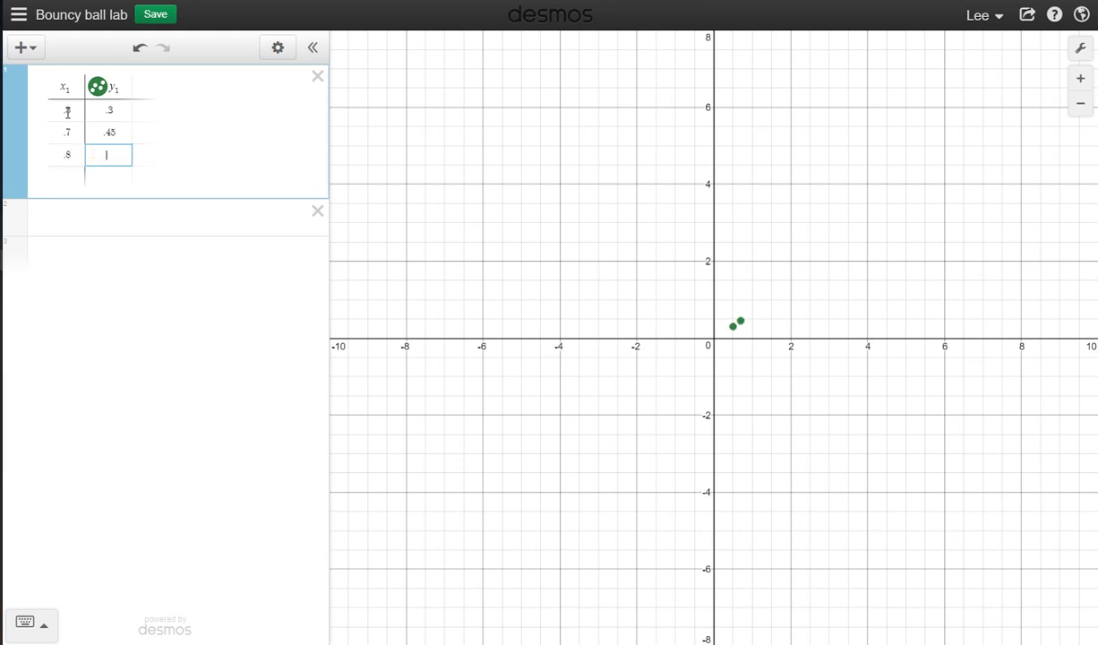
type(".5")
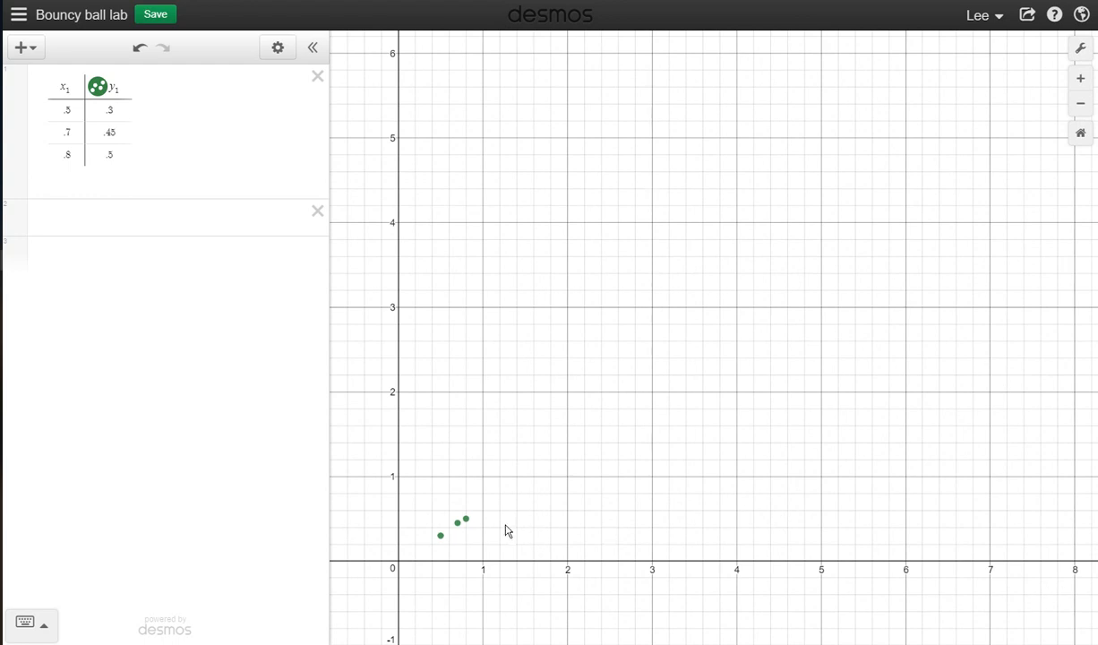
mouse_move(213, 351)
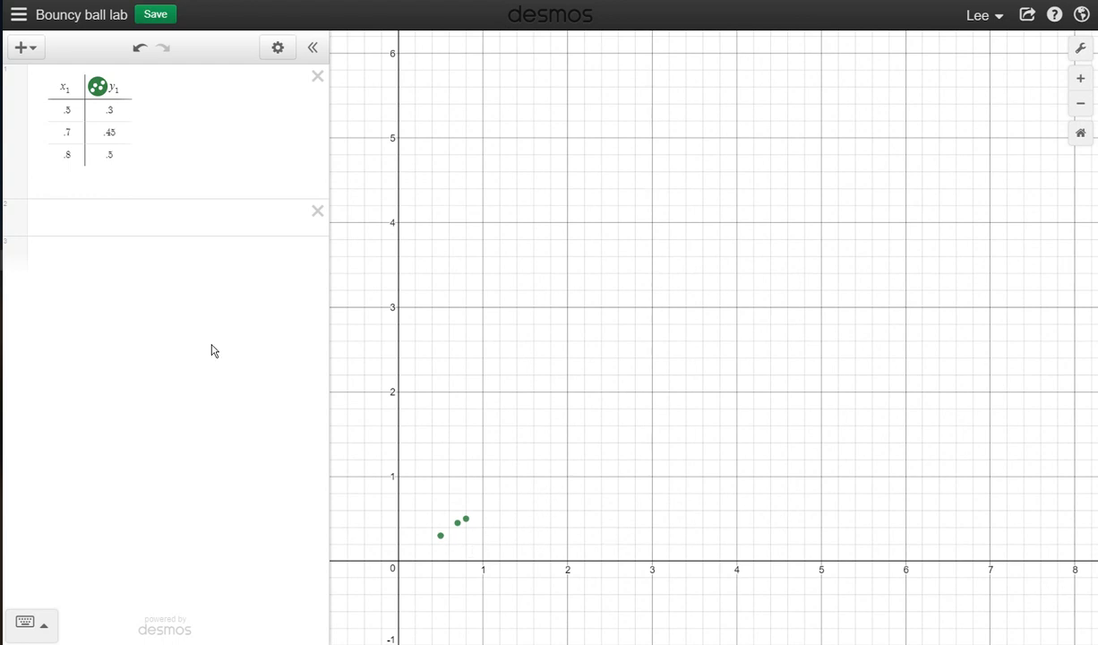
Graph y = mx + b with sliders created for both m and b
left_click(64, 112)
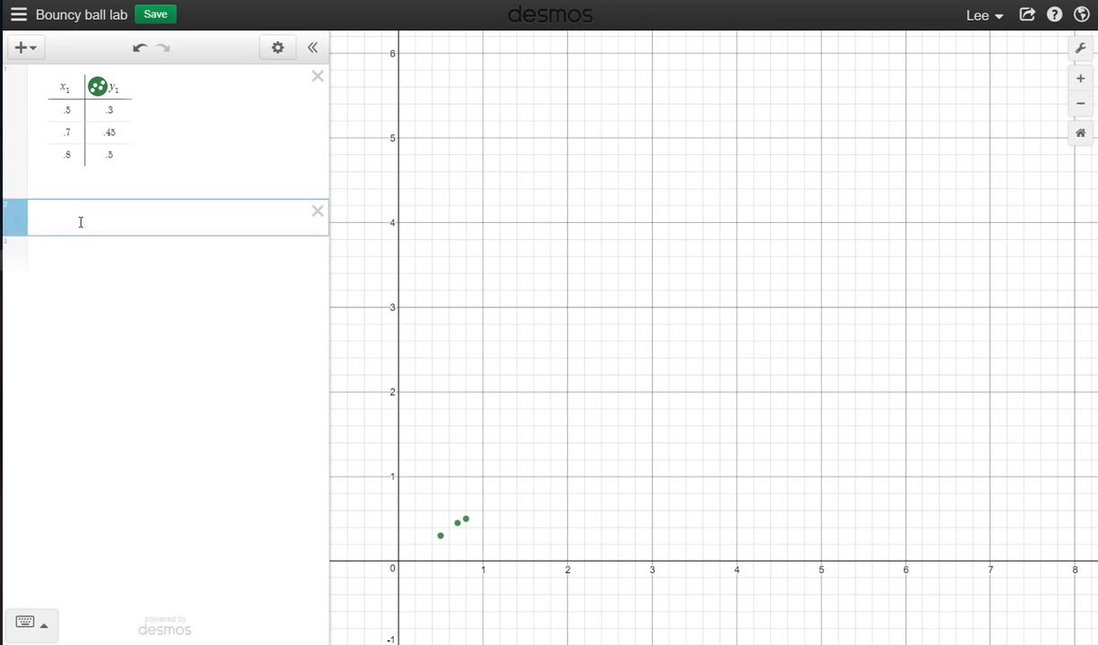
type("y=mx")
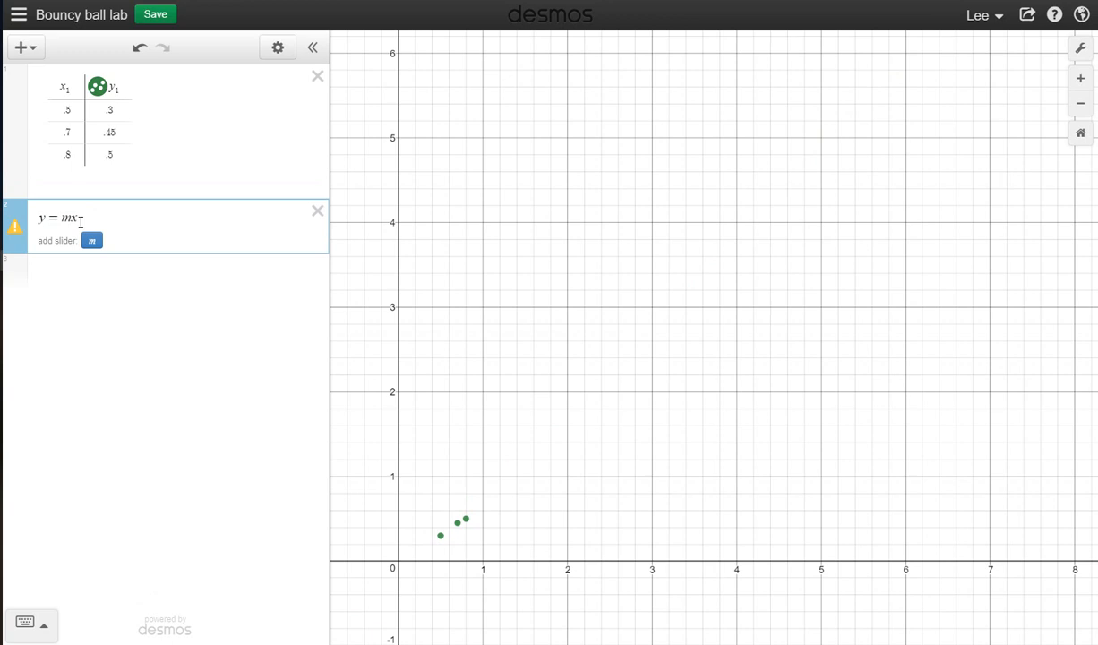
type("+b")
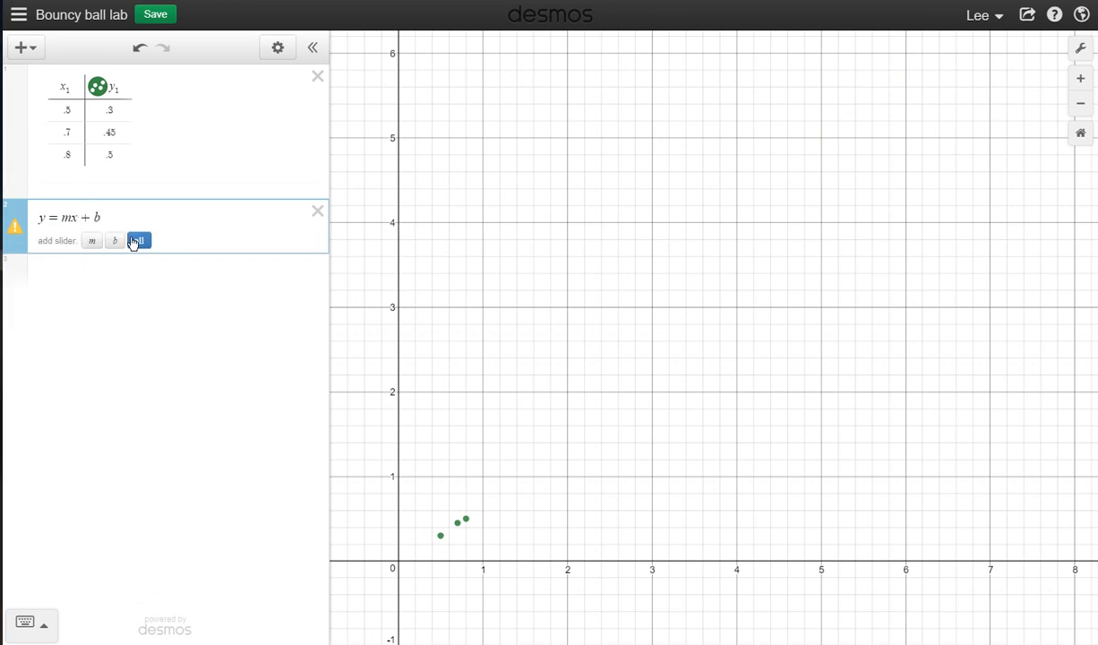
left_click(138, 240)
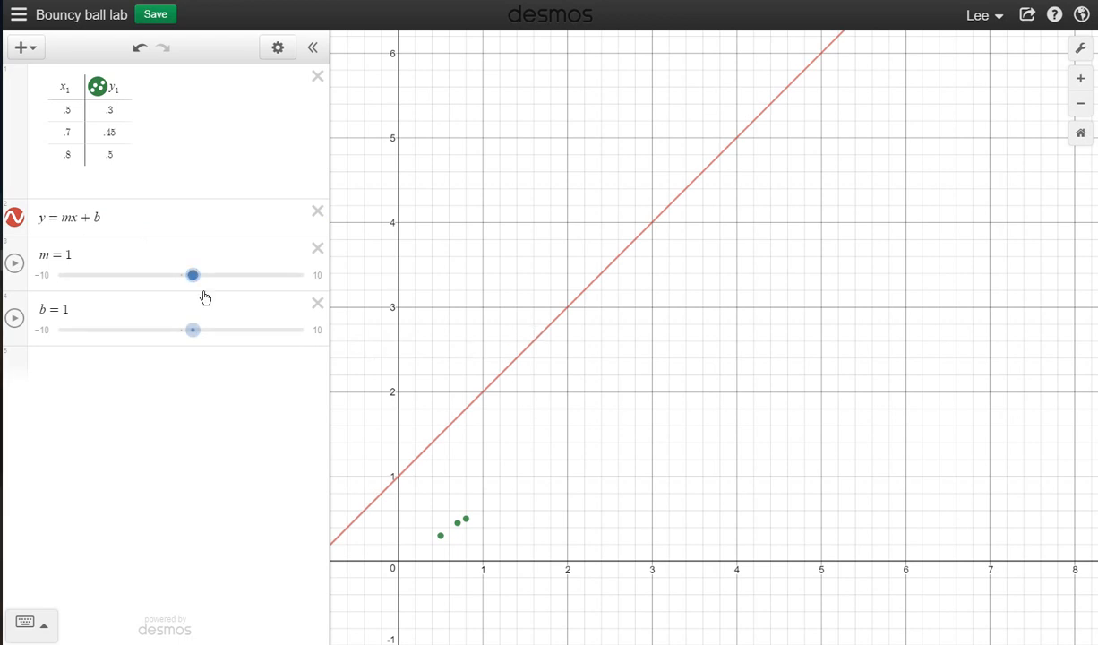
Lower the intercept b below zero and limit its range to -1..1
left_click(191, 276)
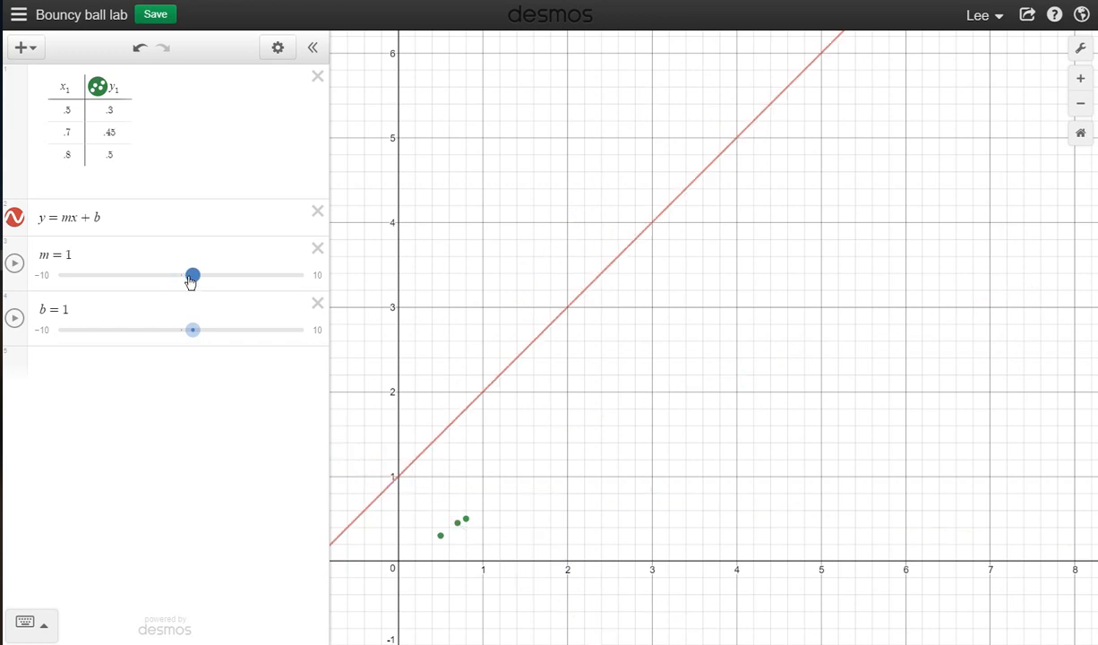
left_click_drag(193, 329, 170, 330)
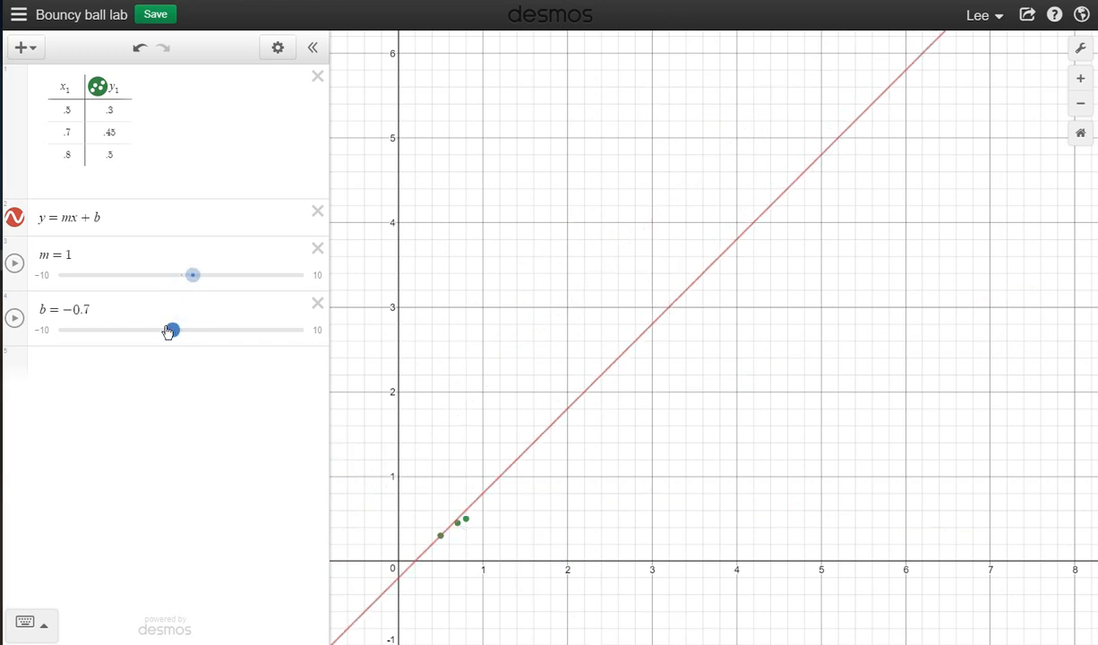
left_click_drag(170, 329, 179, 330)
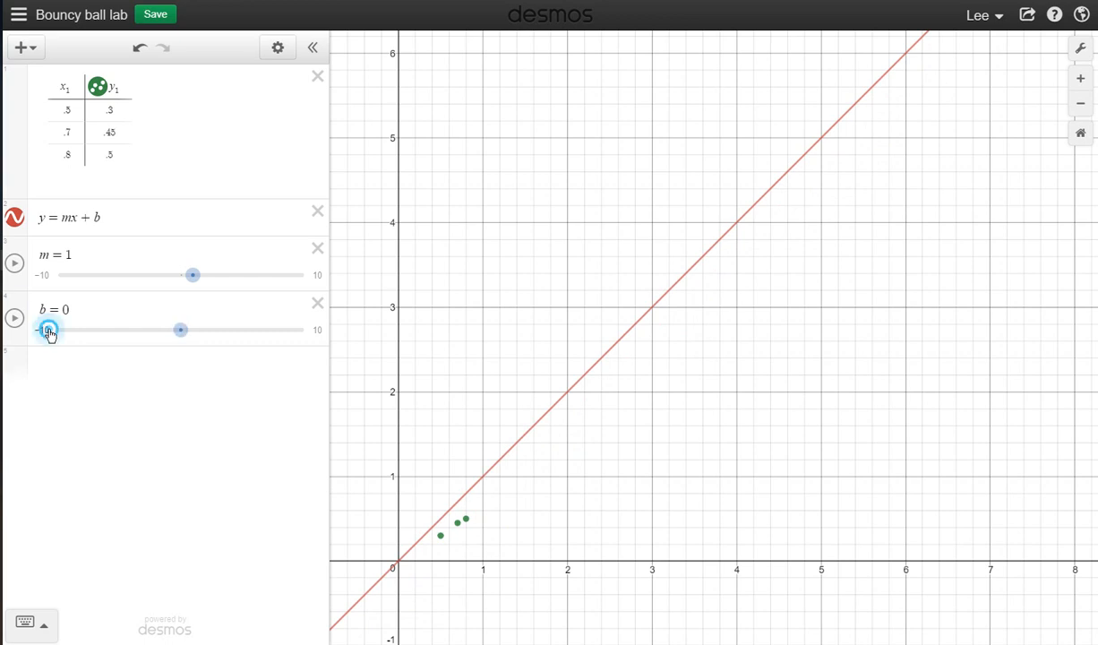
left_click(45, 329)
type("-1")
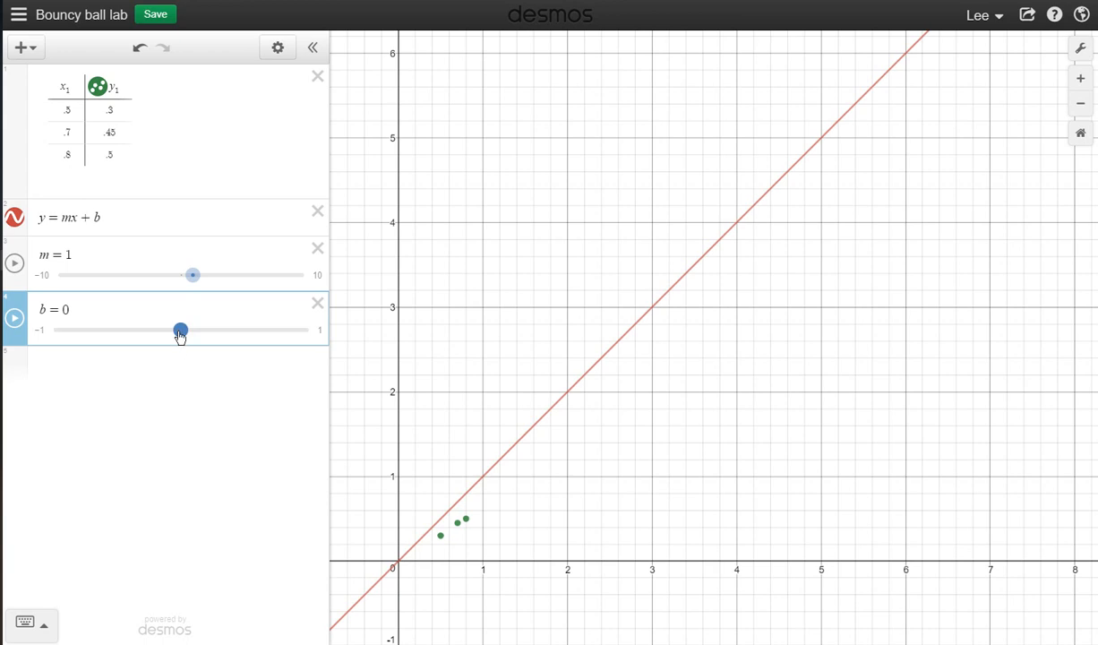
Tune the line to b = -0.08 and slope m = 0.7, closer to the points
left_click_drag(180, 330, 147, 330)
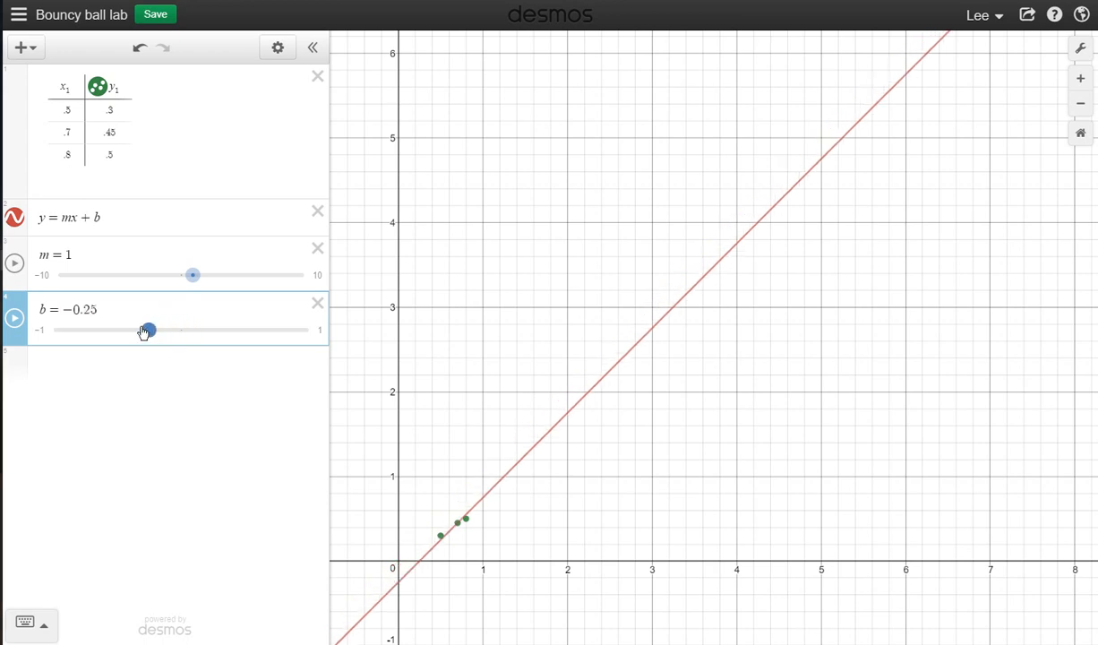
left_click_drag(147, 330, 159, 330)
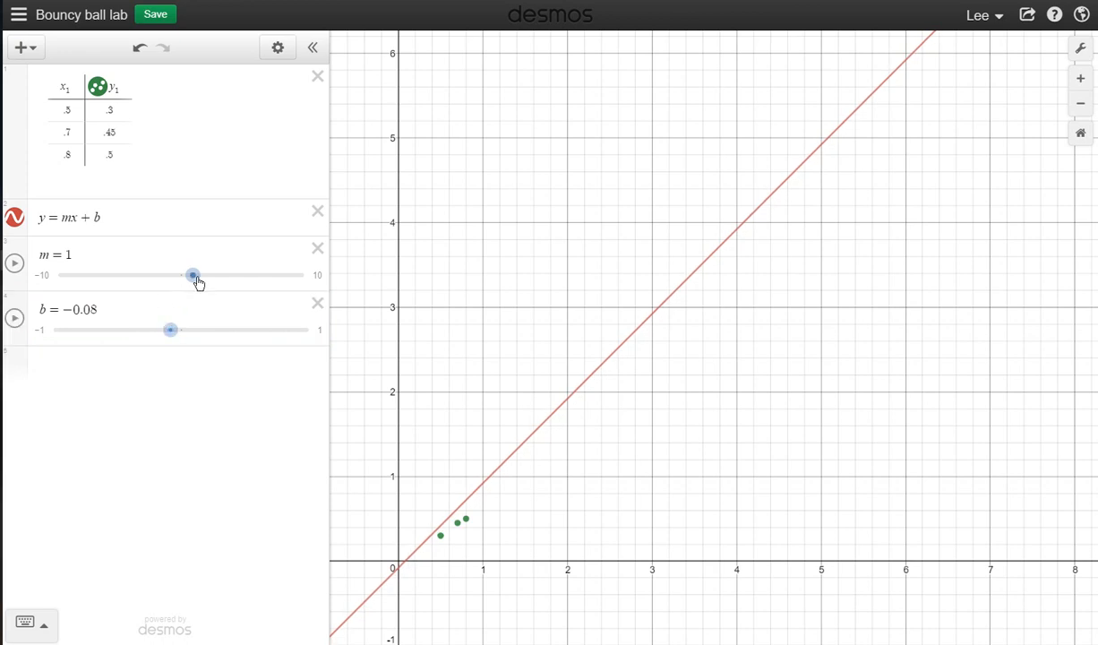
left_click_drag(193, 276, 190, 276)
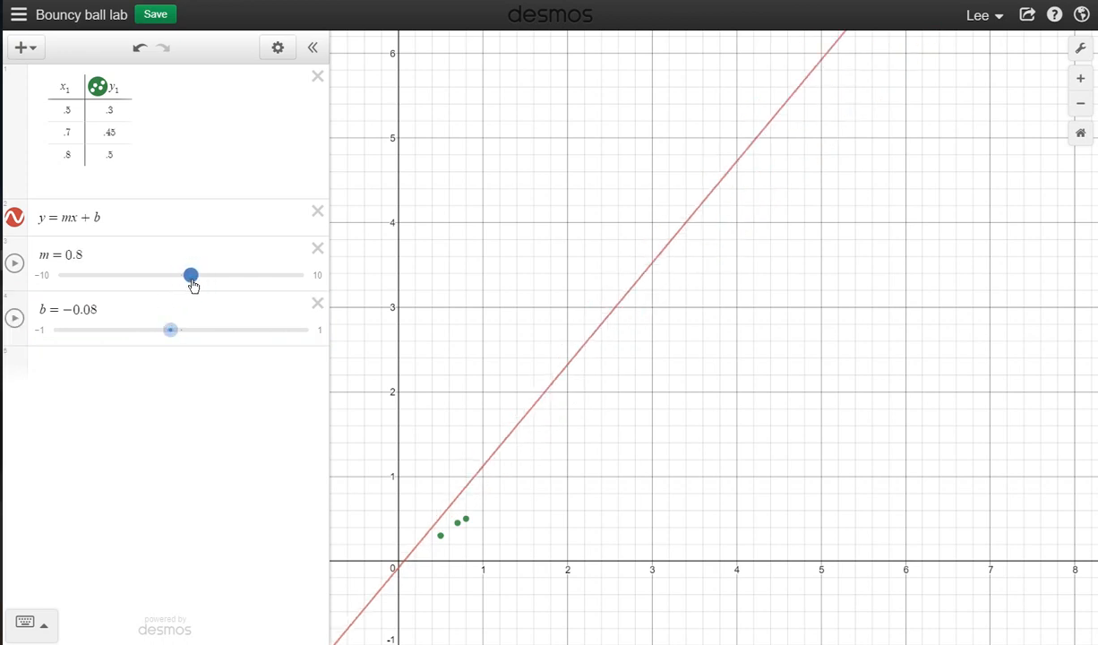
left_click_drag(191, 276, 190, 276)
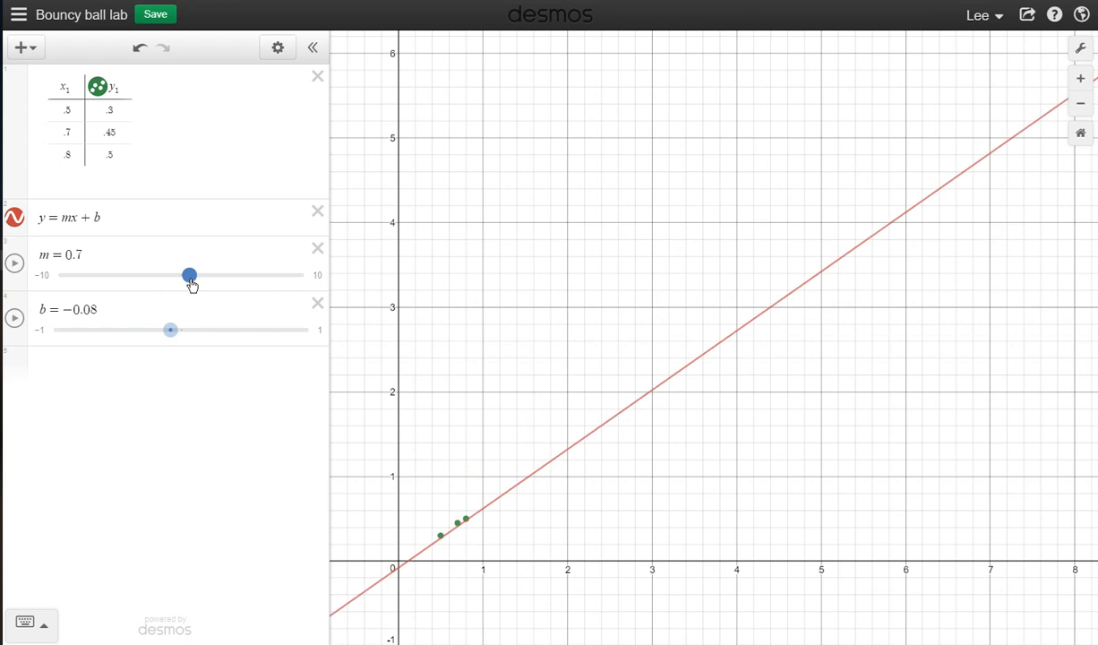
mouse_move(57, 279)
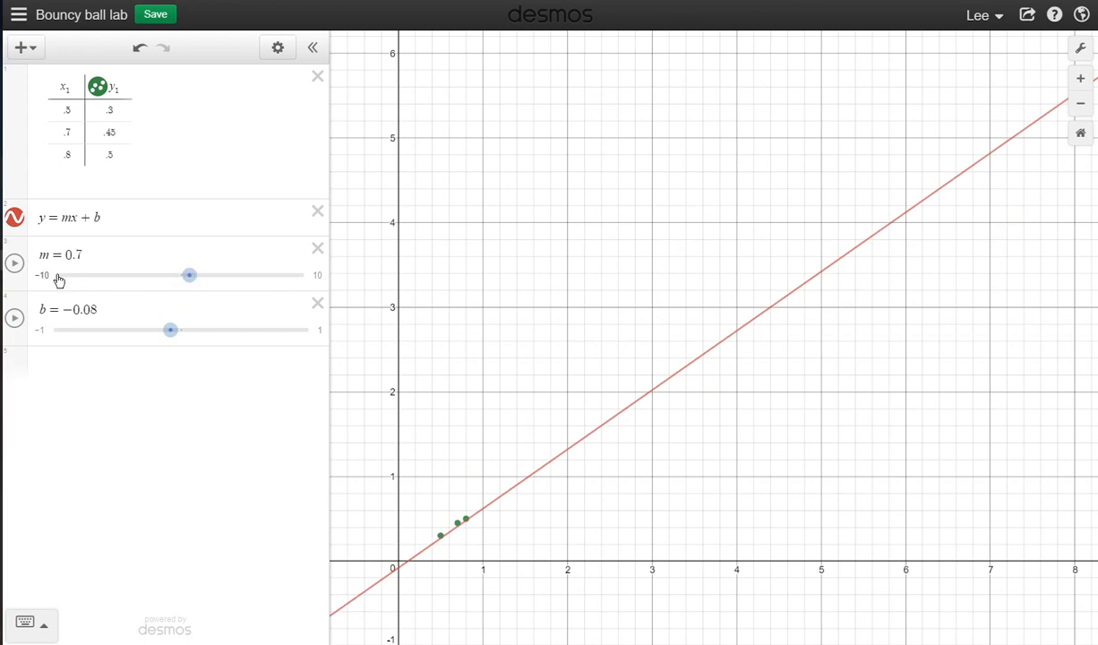
Give m a narrower range with step 0.01 and lower the slope to 0.65
left_click(43, 276)
type(".85")
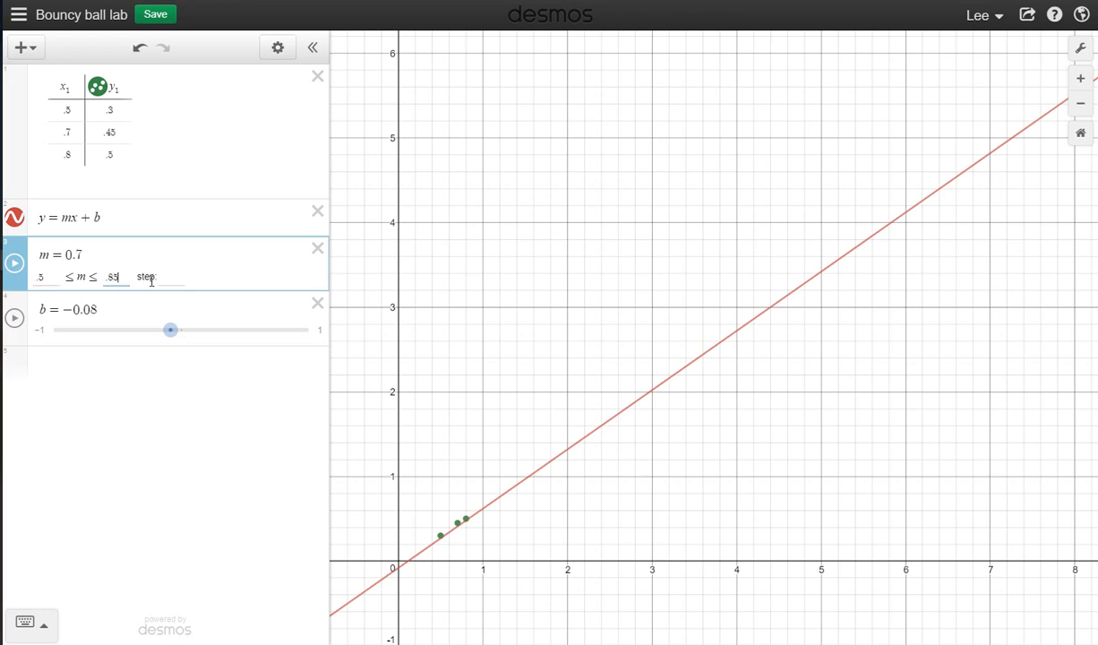
type(".01")
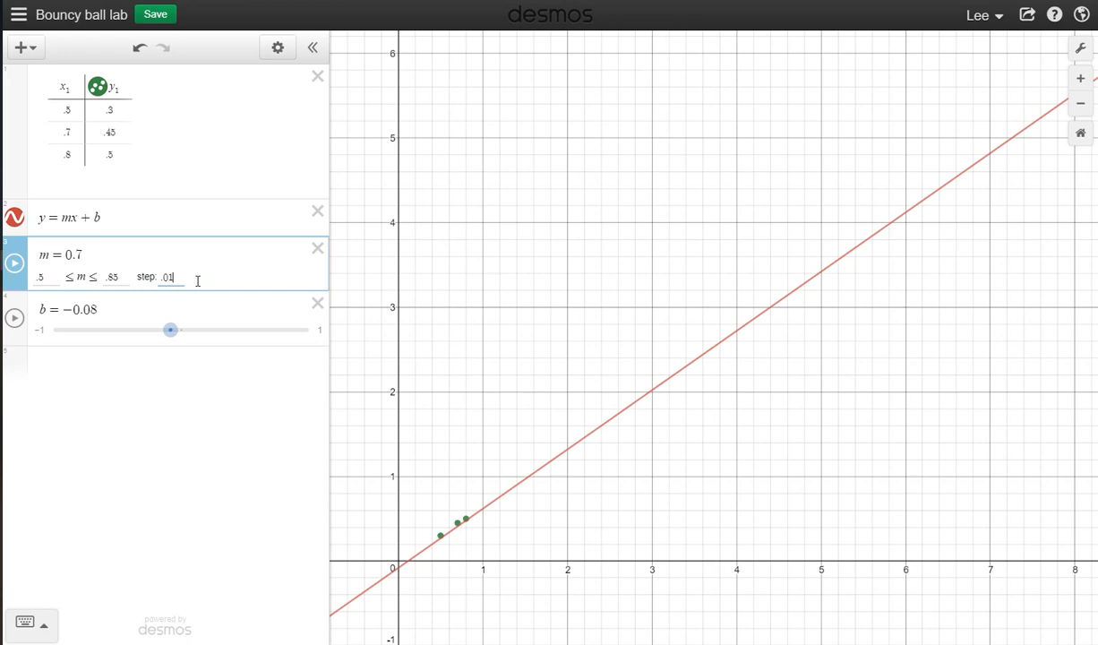
left_click_drag(170, 275, 208, 276)
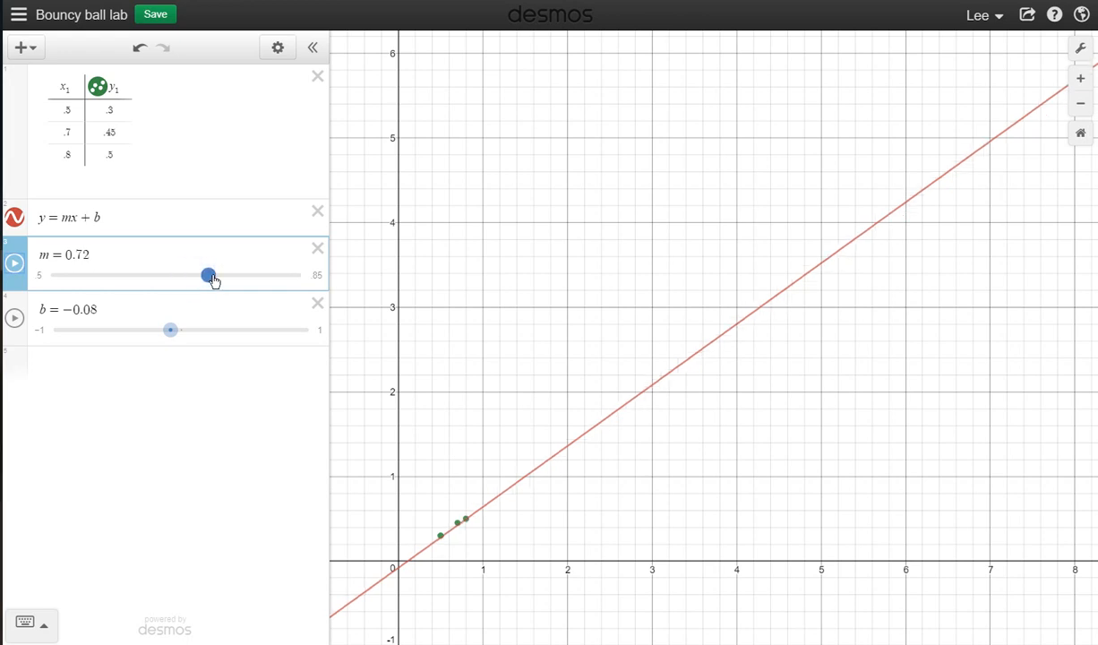
left_click_drag(208, 276, 157, 276)
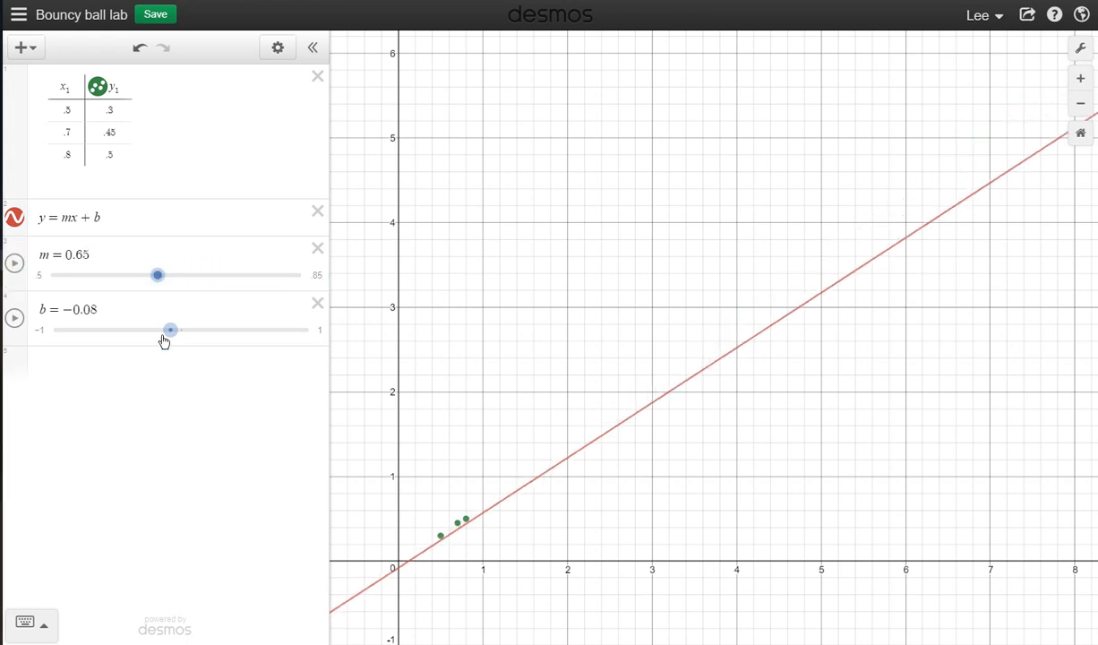
Settle the intercept at b = -0.03 and nudge the slope to m = 0.66
left_click_drag(170, 330, 183, 330)
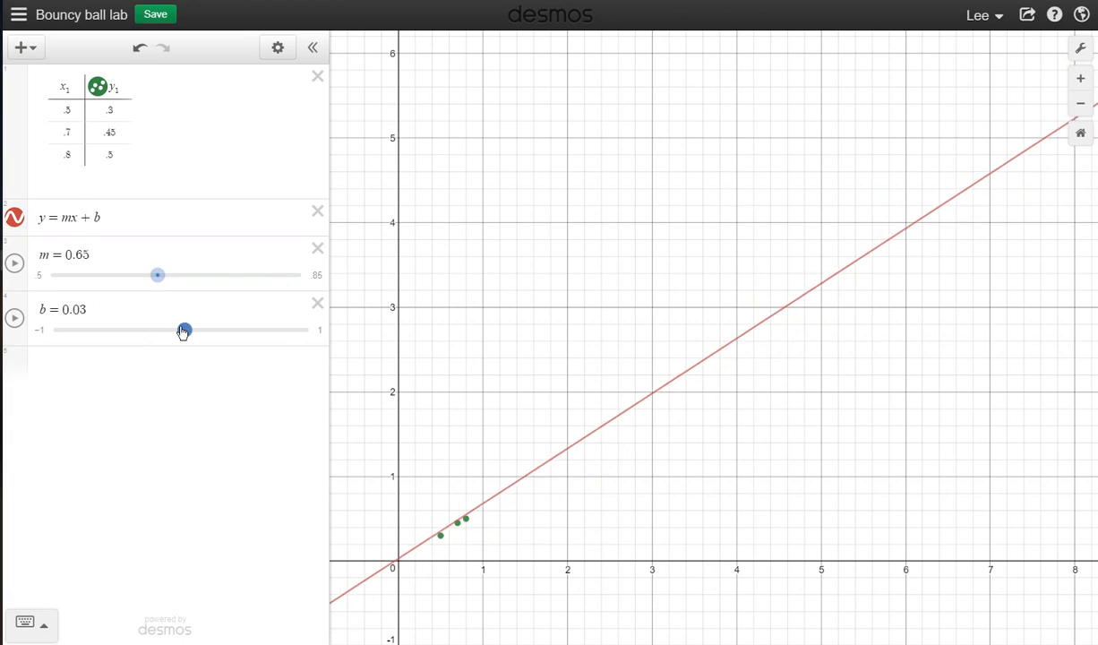
left_click_drag(183, 330, 172, 330)
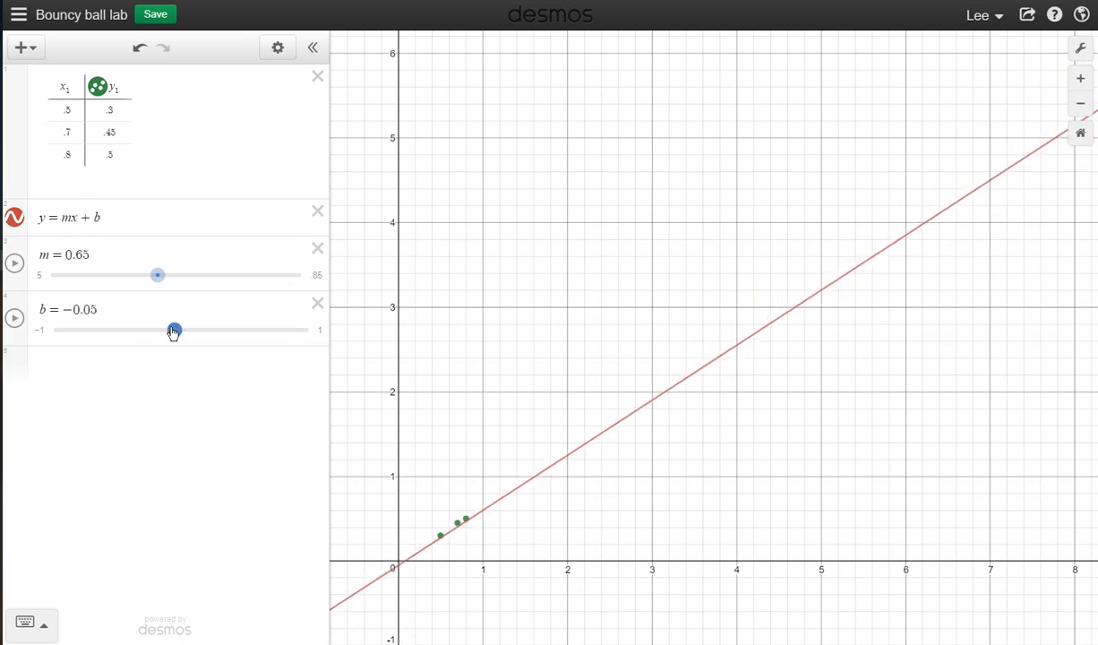
left_click_drag(172, 329, 175, 330)
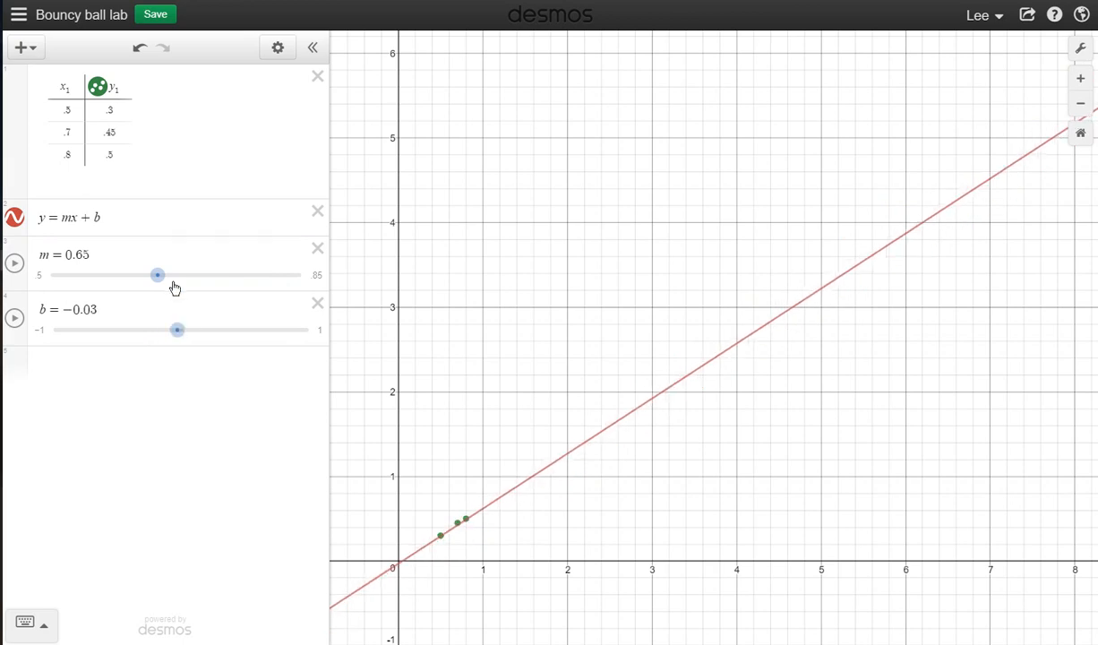
left_click_drag(157, 276, 164, 276)
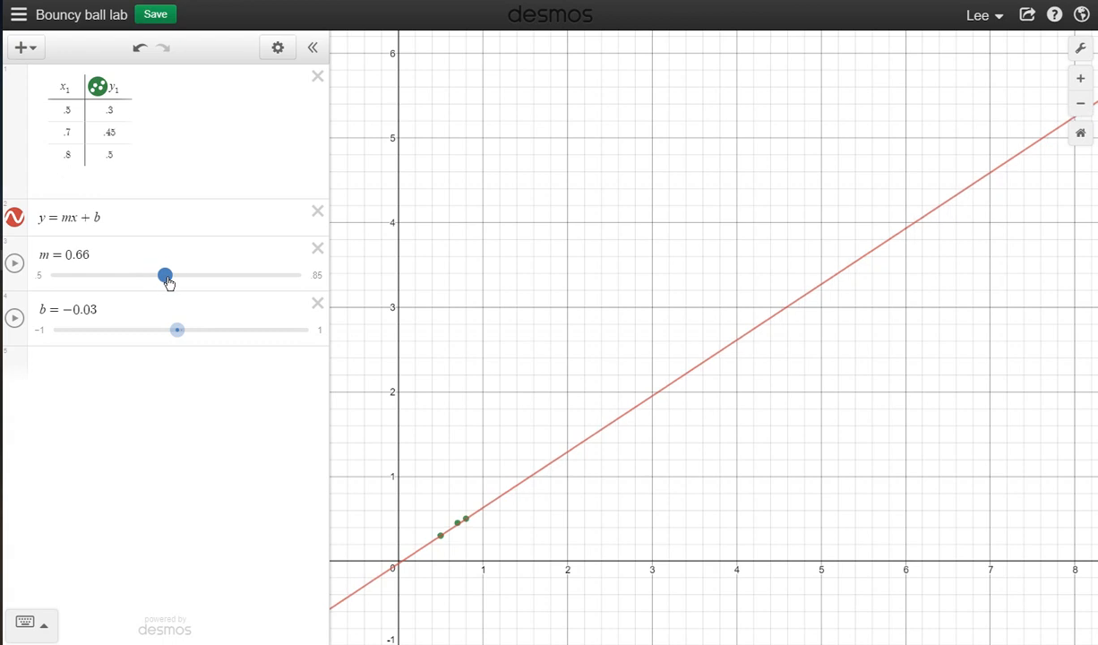
mouse_move(140, 294)
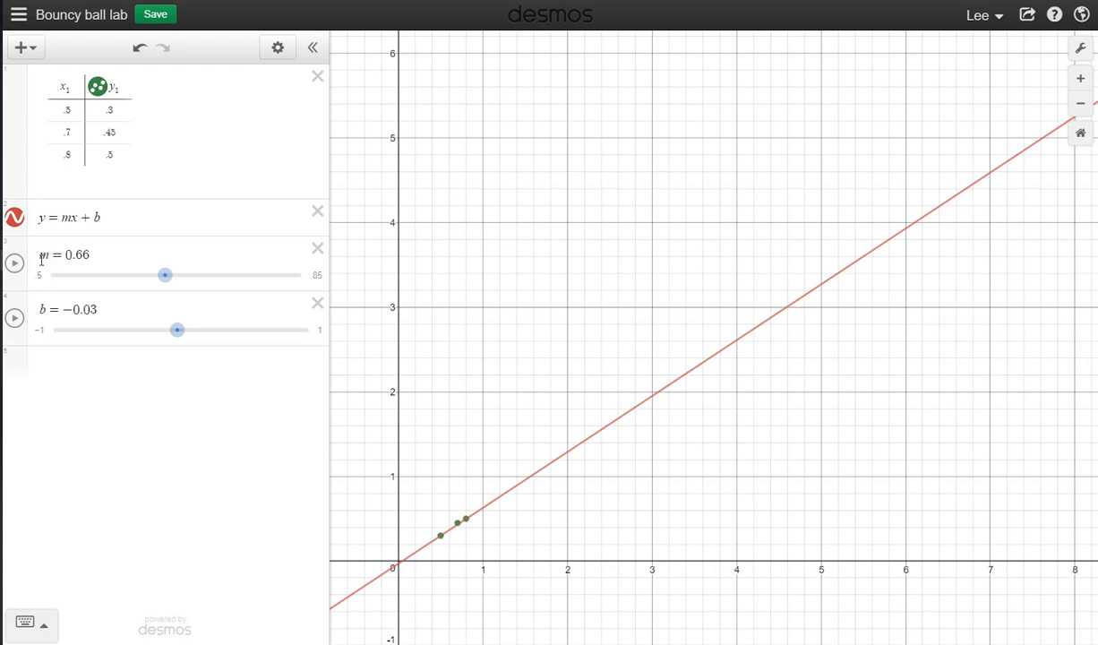
mouse_move(78, 244)
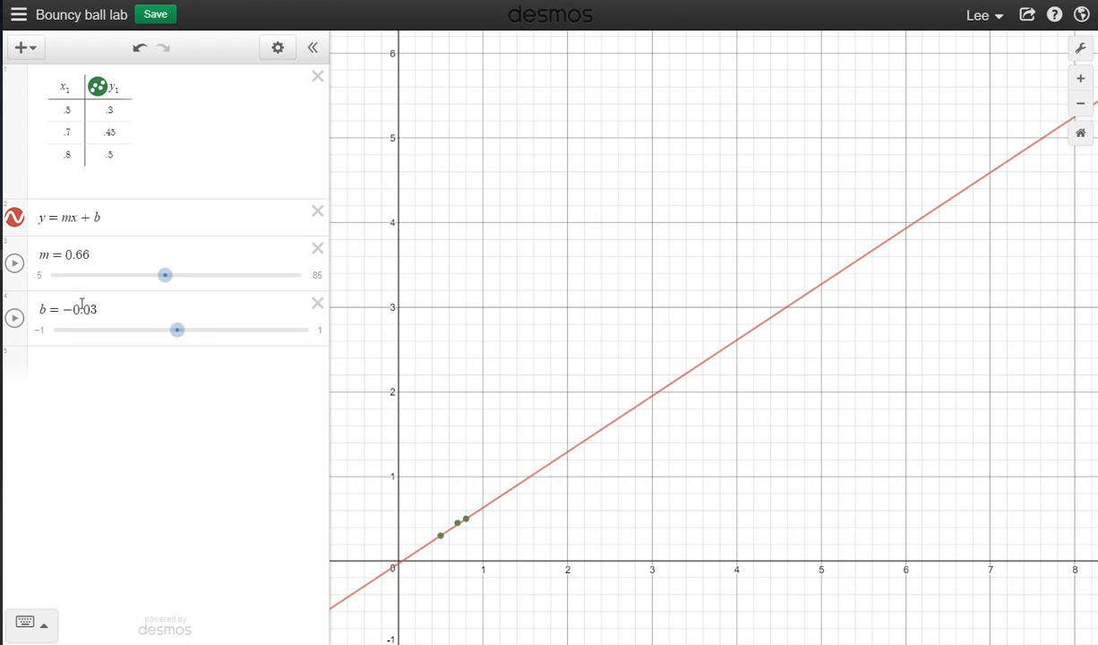
mouse_move(115, 292)
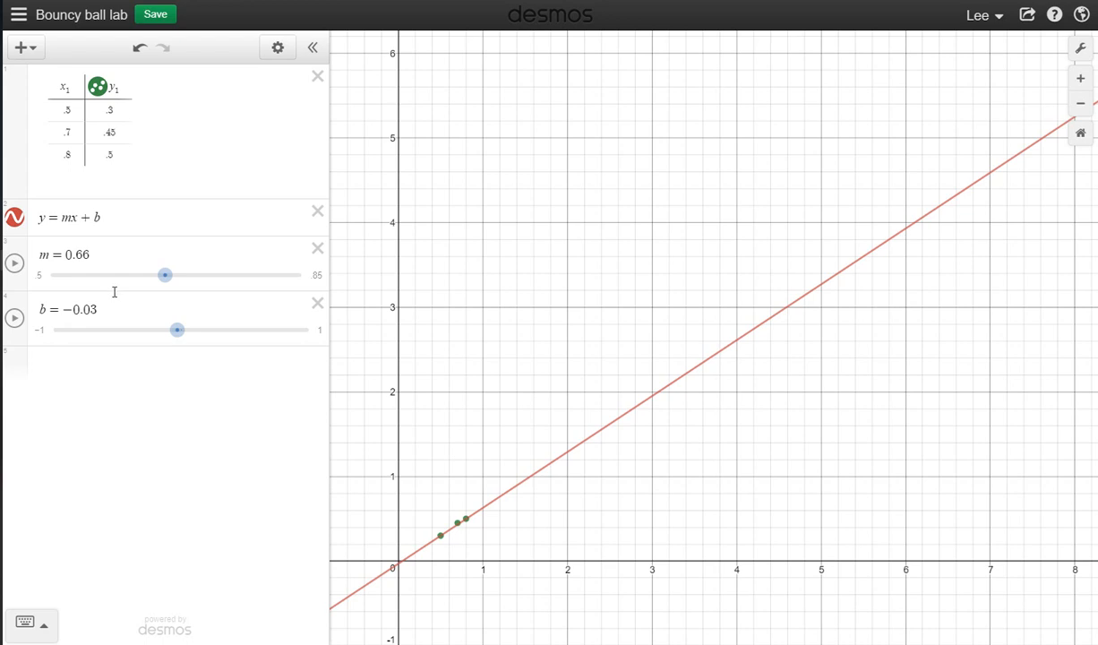